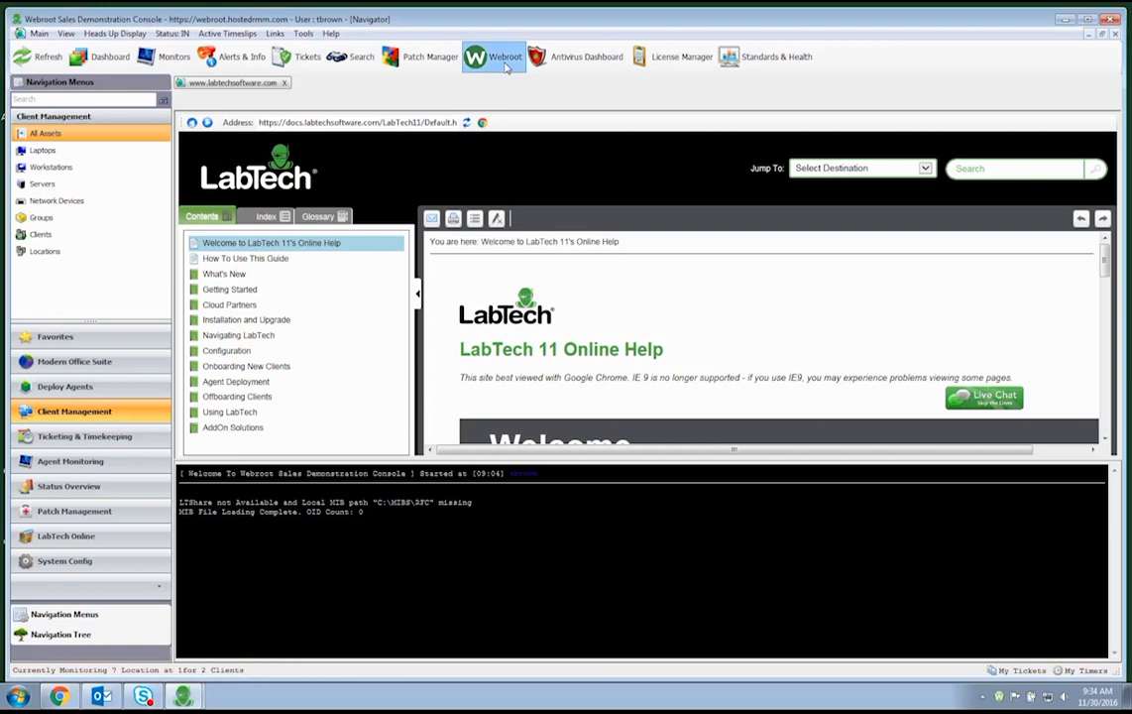
Show the Clients list in place of the online help page.
click(493, 55)
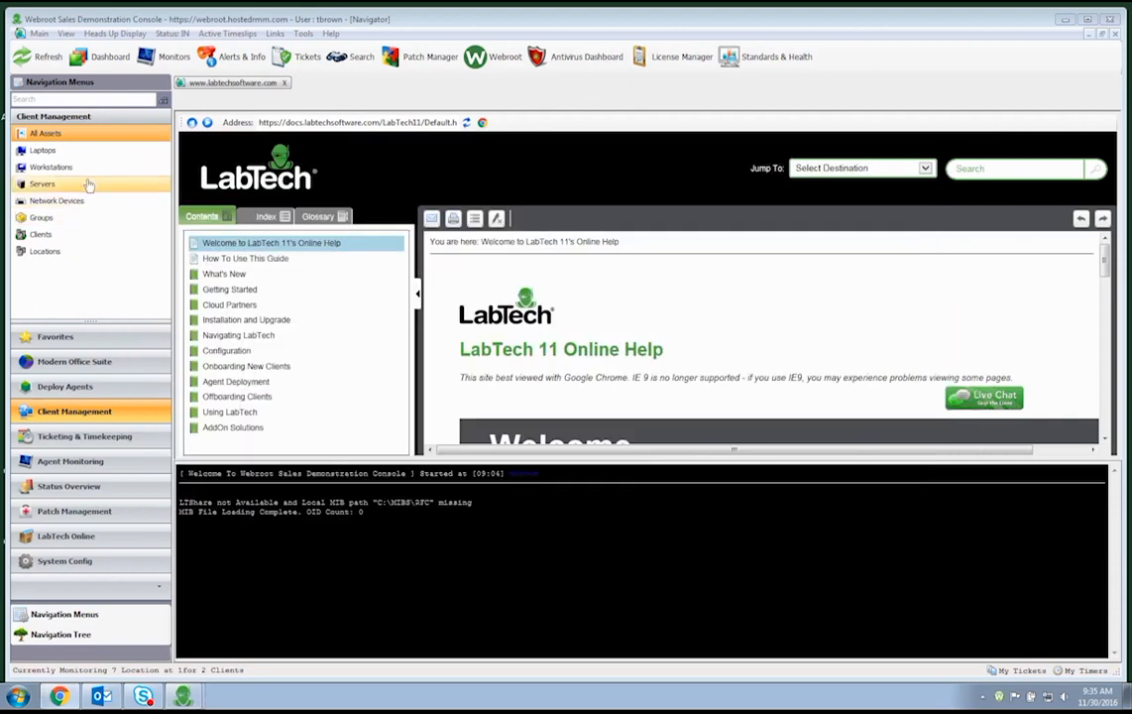
click(39, 234)
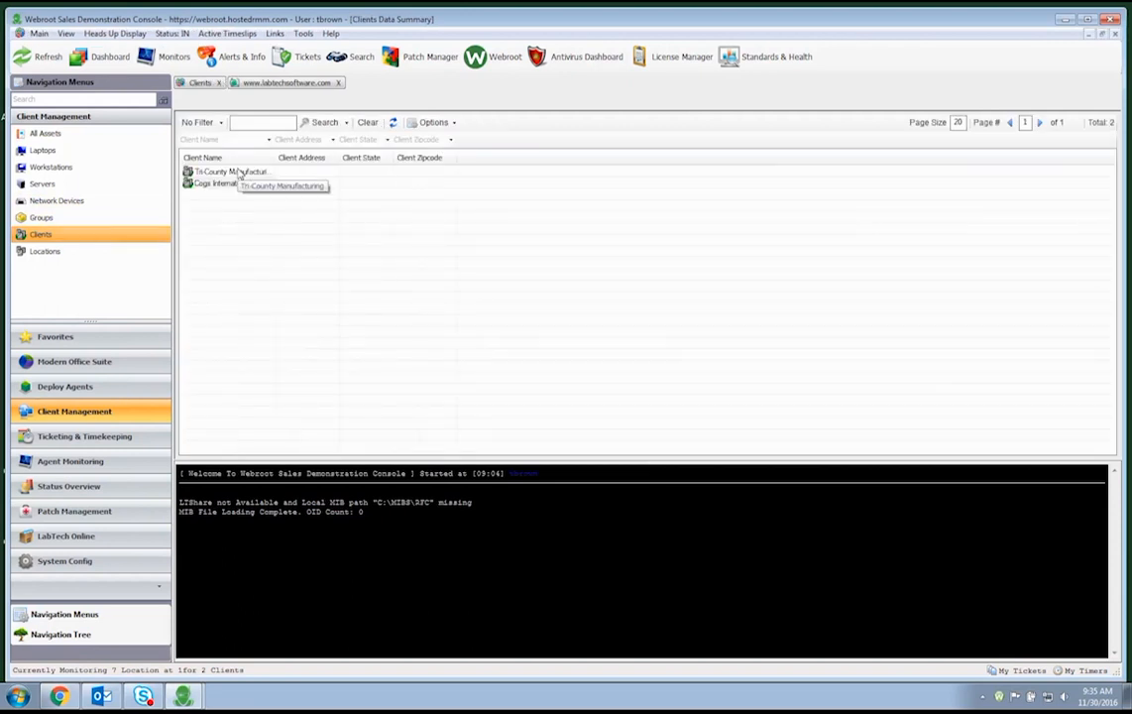
Open Tri-County Manufacturing and view its Webroot settings with Enable Auto Deployment checked.
double_click(230, 171)
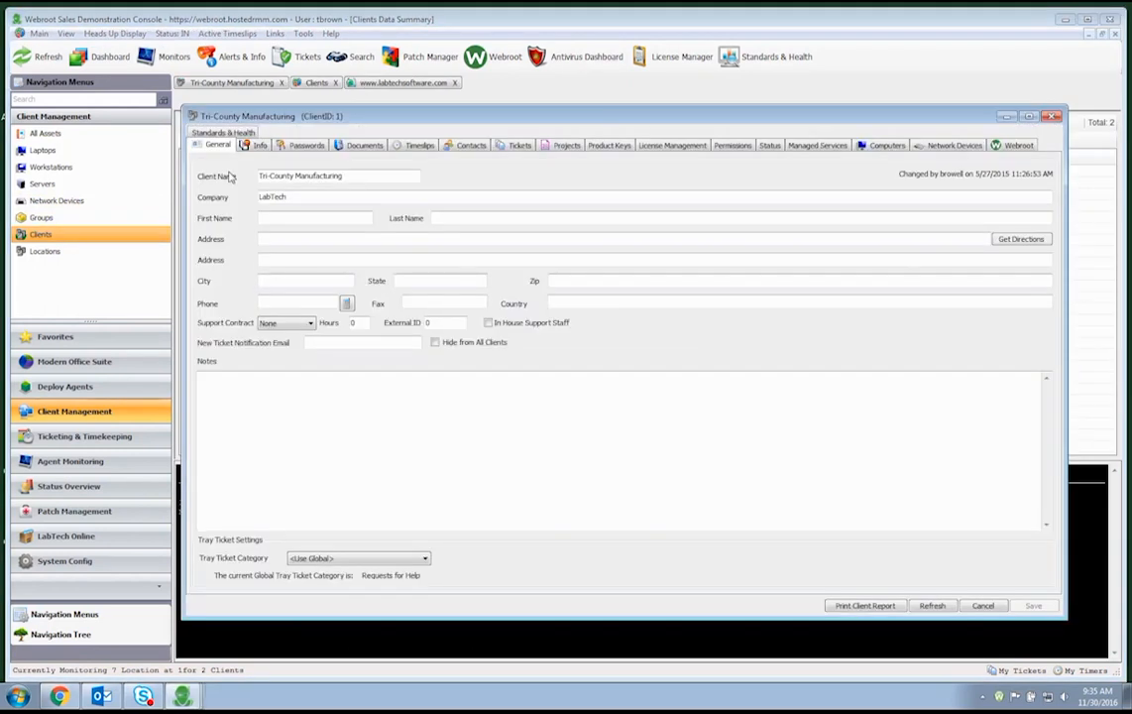
click(1019, 145)
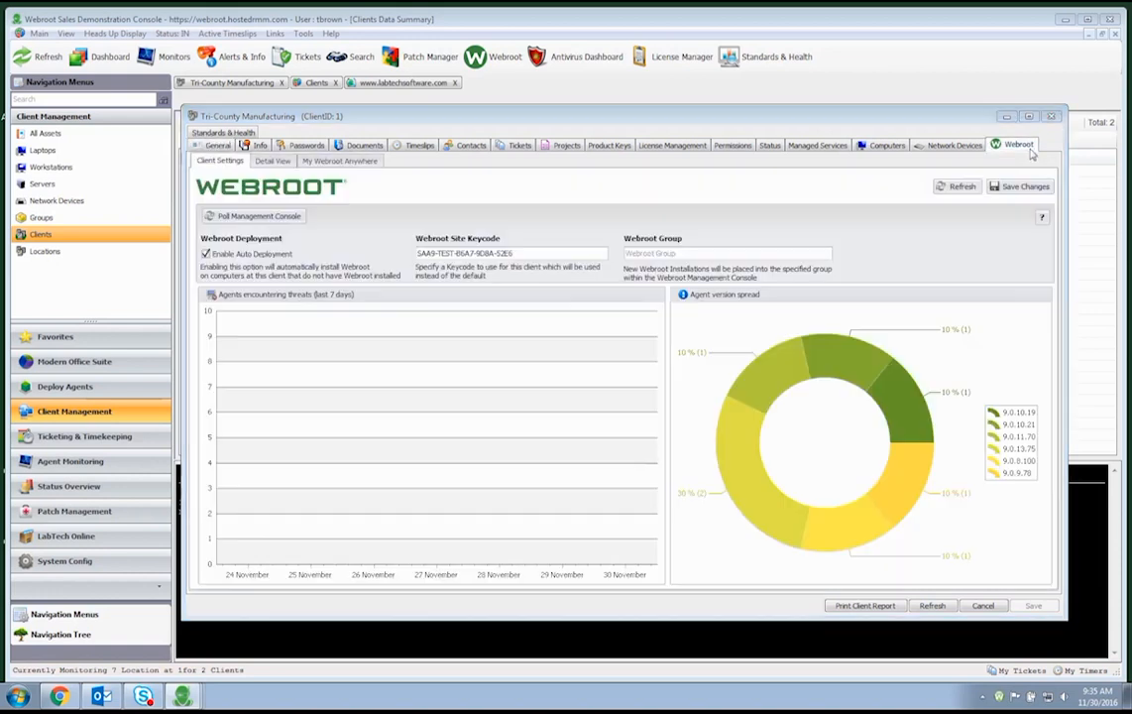
mouse_move(828, 234)
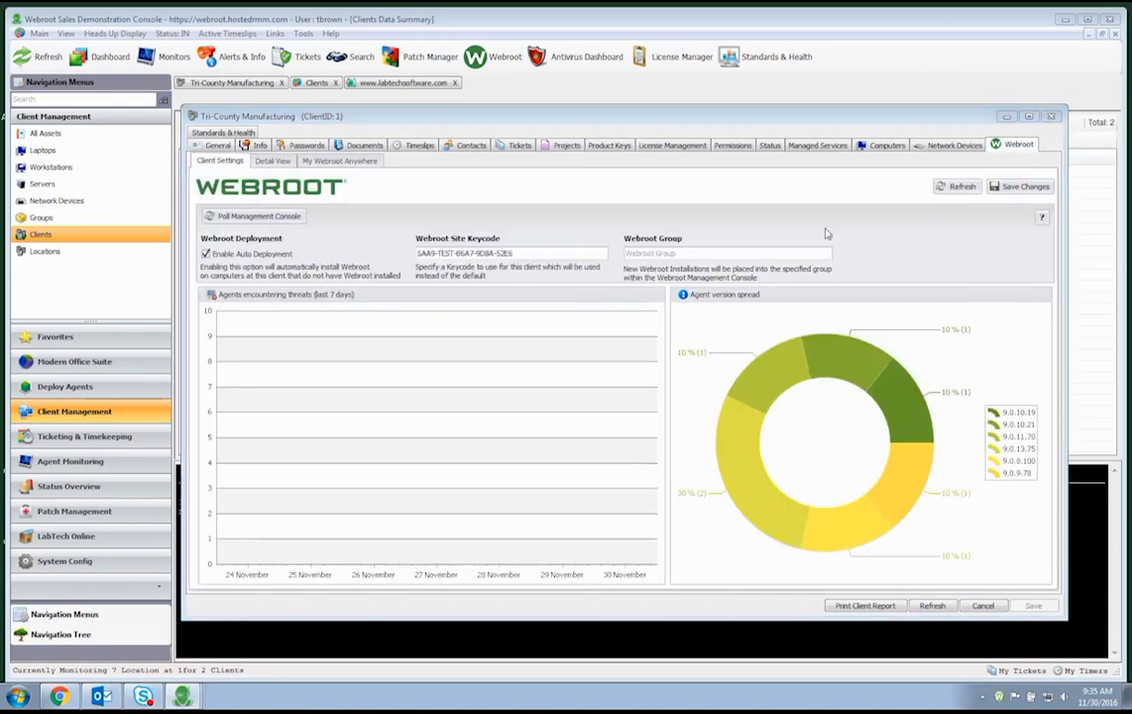
mouse_move(583, 247)
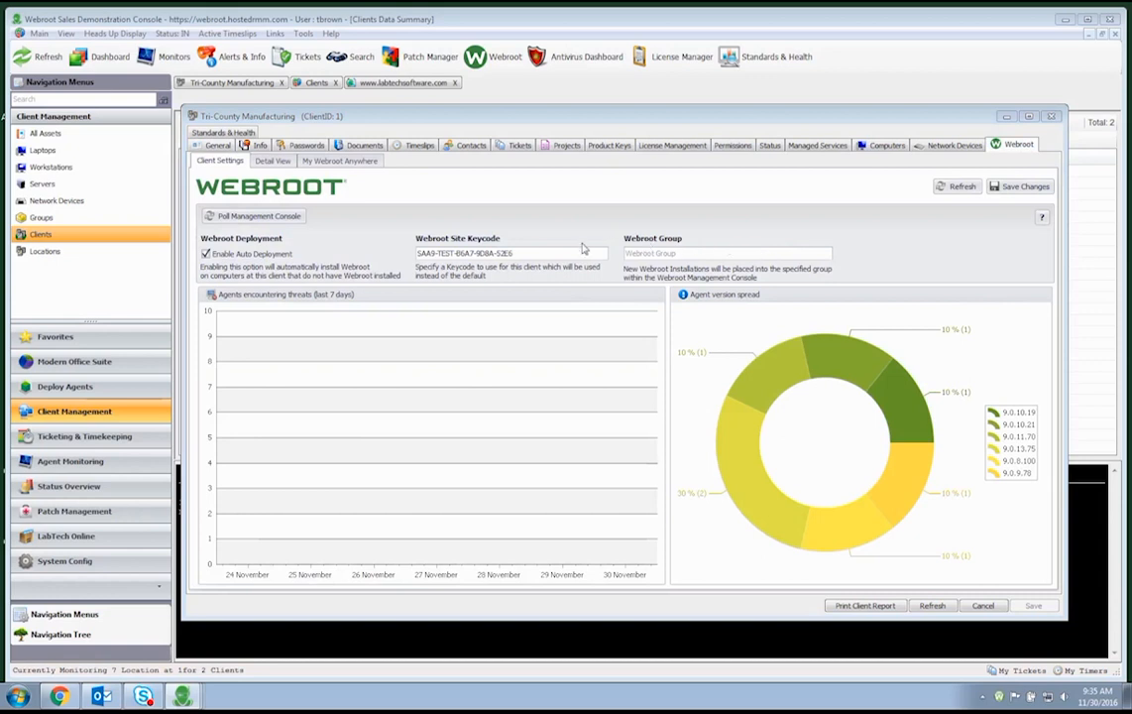
mouse_move(463, 240)
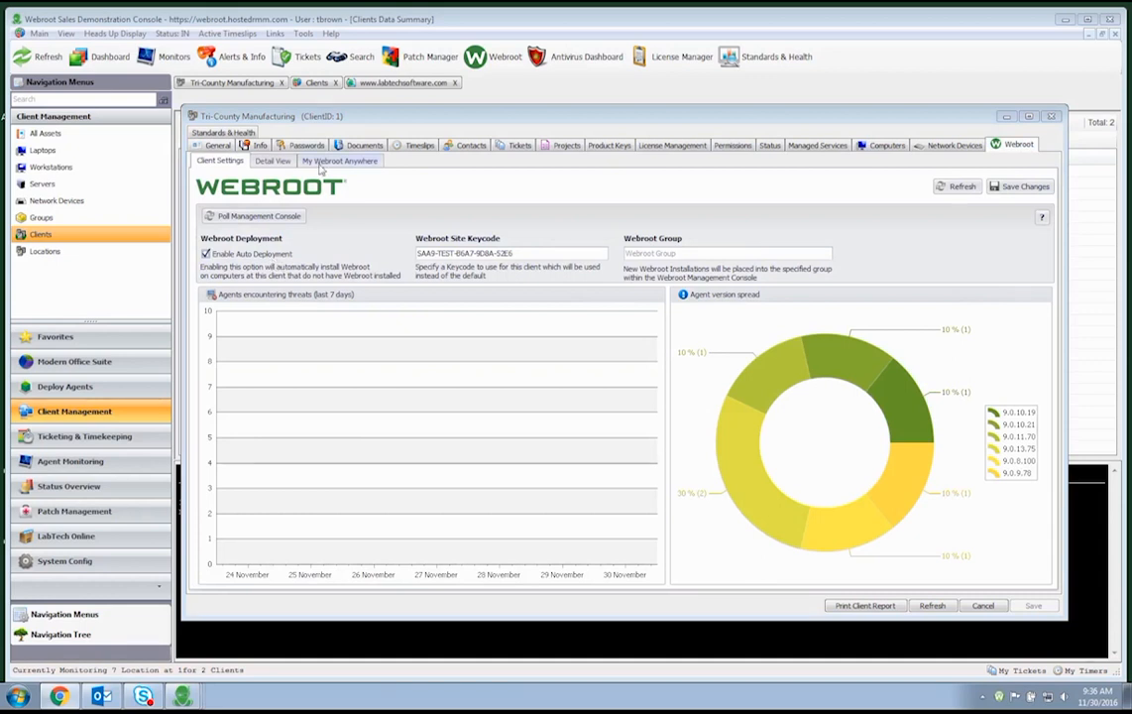
Review the Webroot detail view of seven agents, then show the SecureAnywhere console login.
click(274, 161)
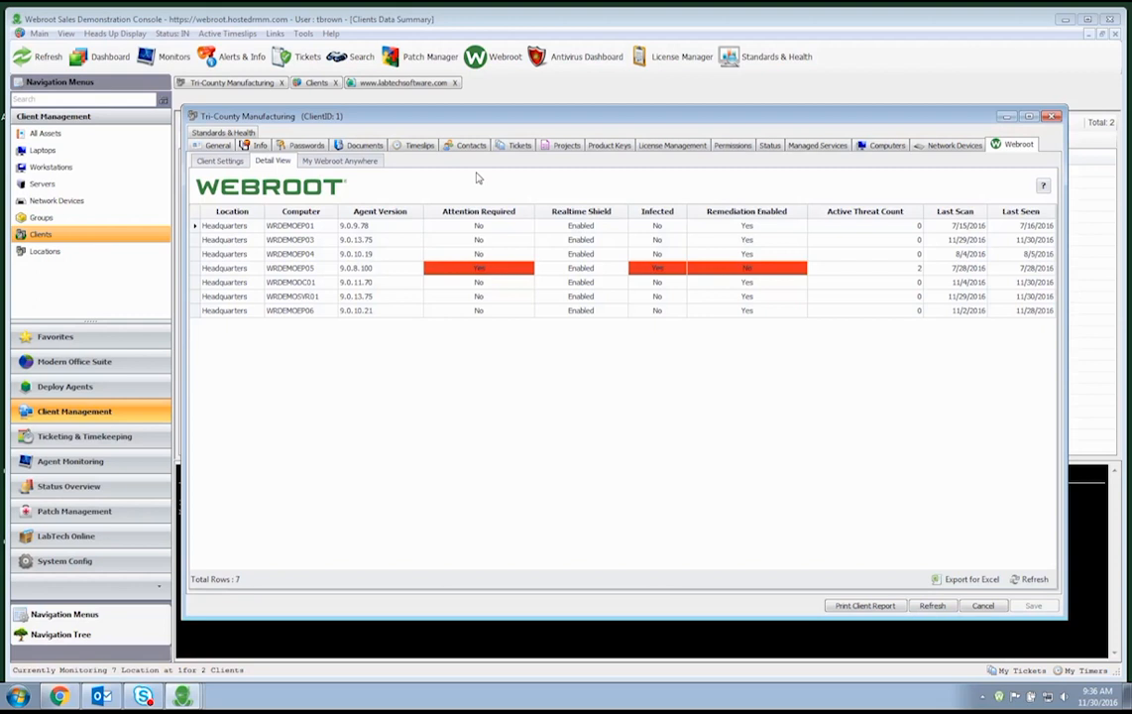
click(339, 161)
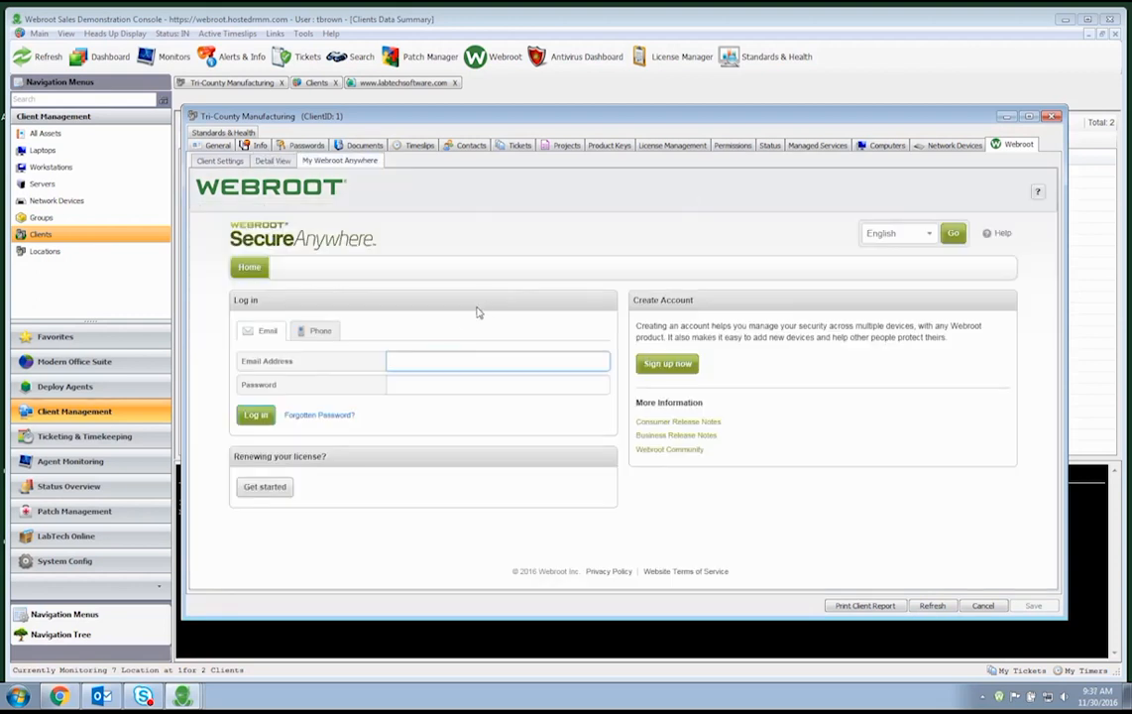
mouse_move(539, 325)
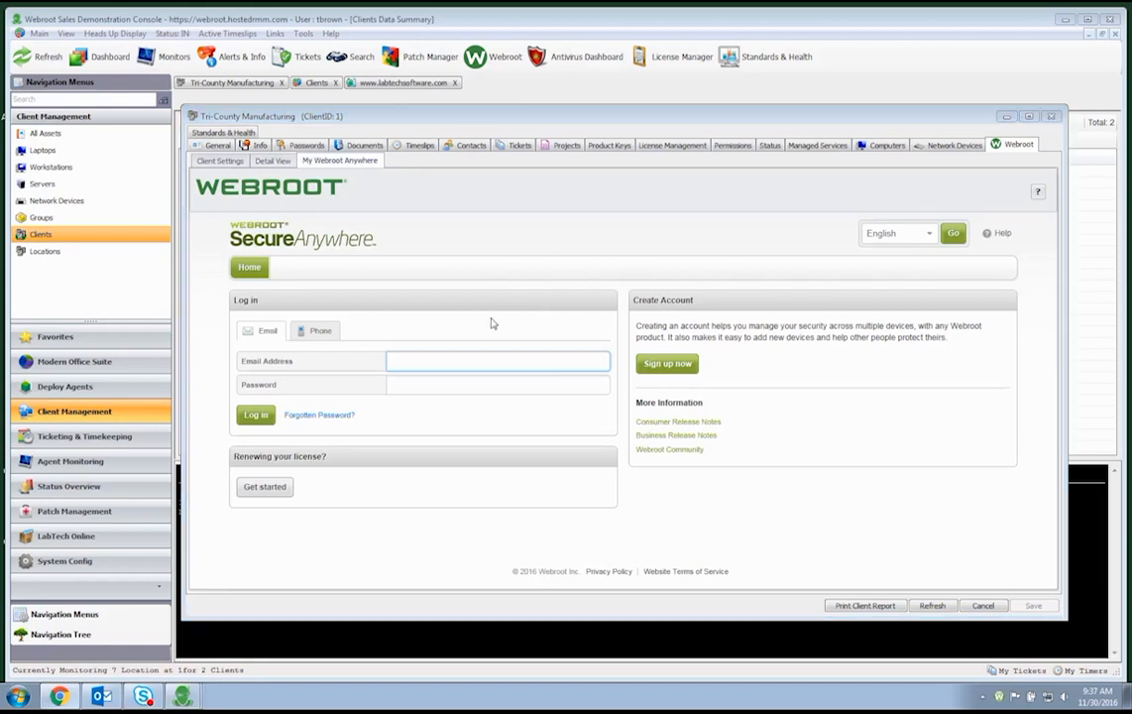
Open computer WRDEMOEP03 from the client's Computers list and go to its plugin area.
click(886, 145)
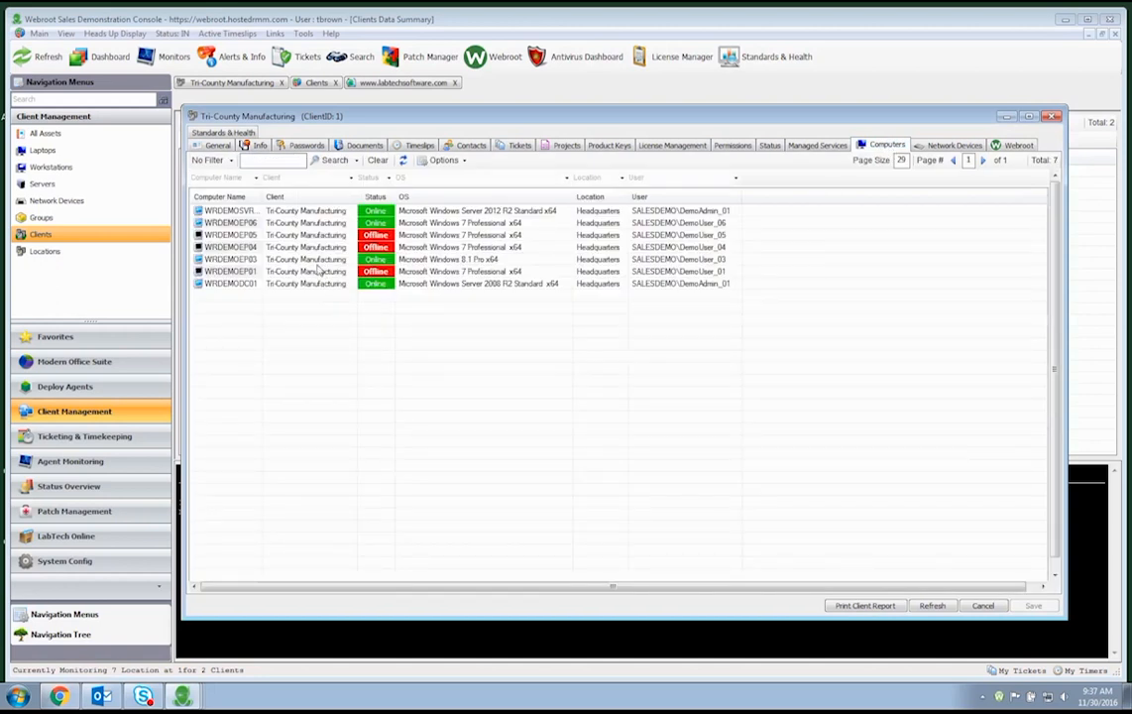
double_click(228, 258)
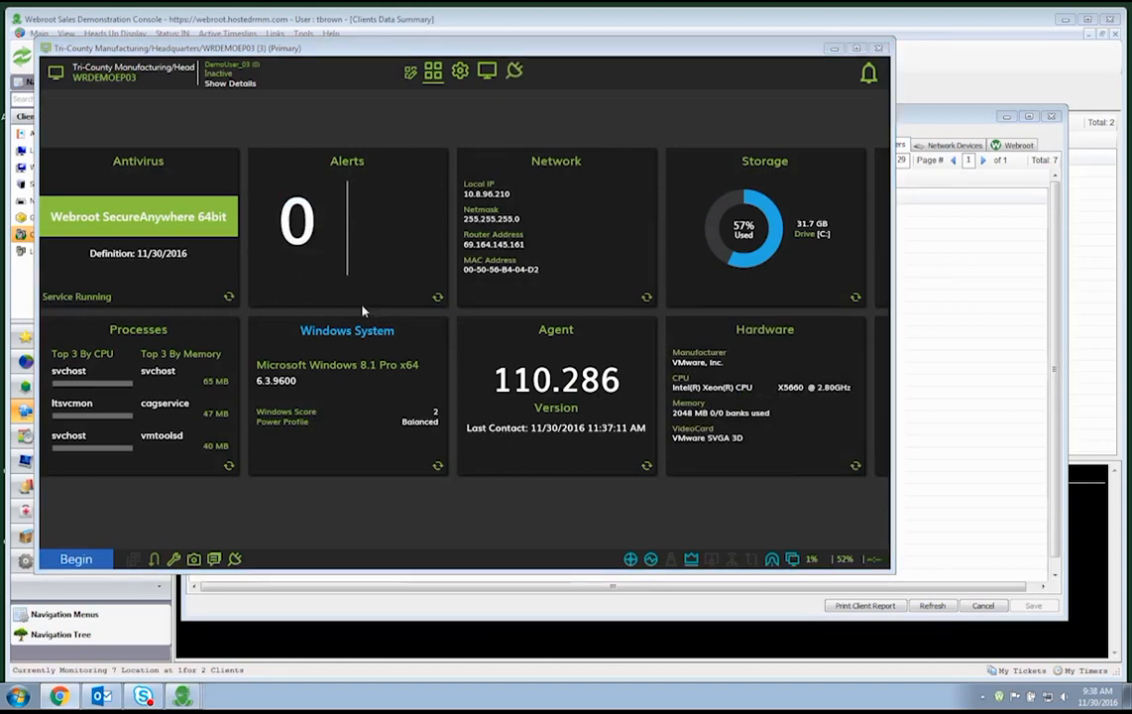
click(514, 71)
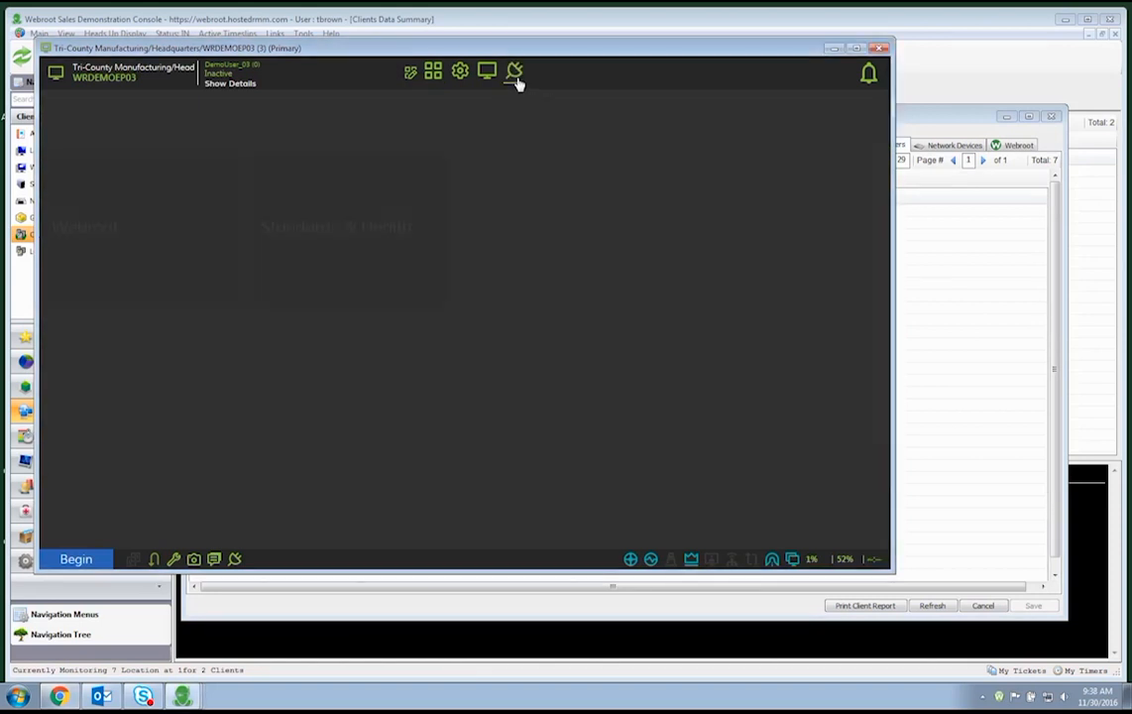
Show WRDEMOEP03's Webroot plugin page with protection status, agent info, scan stats and threats.
click(516, 71)
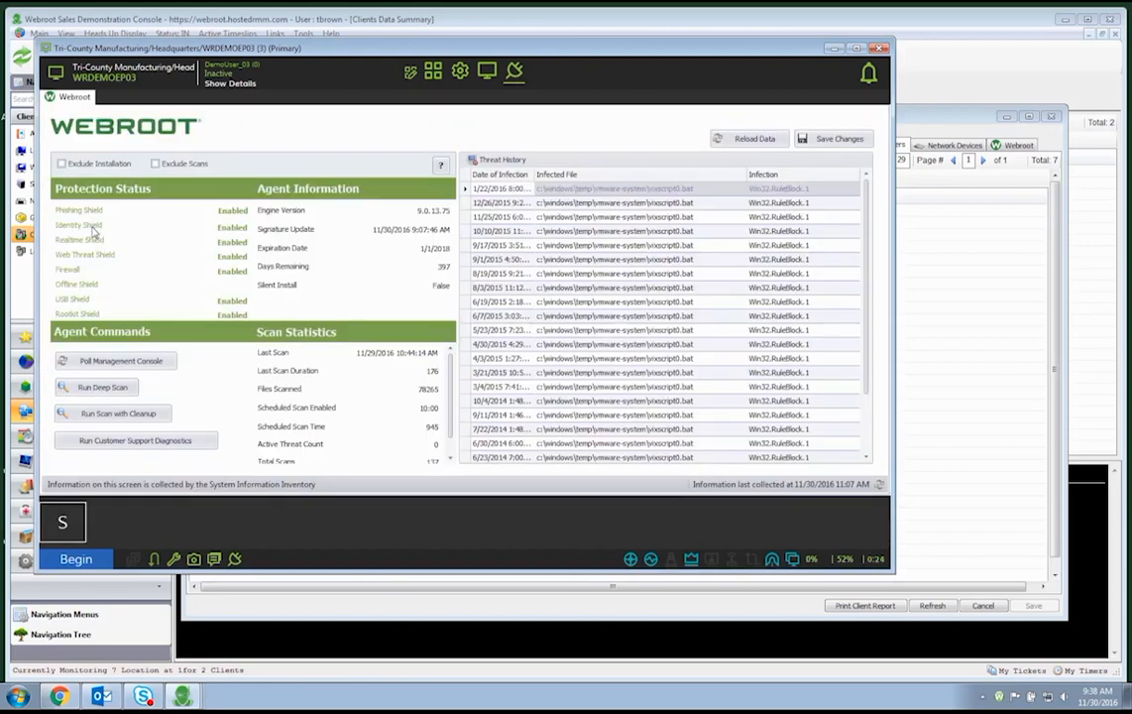
mouse_move(123, 238)
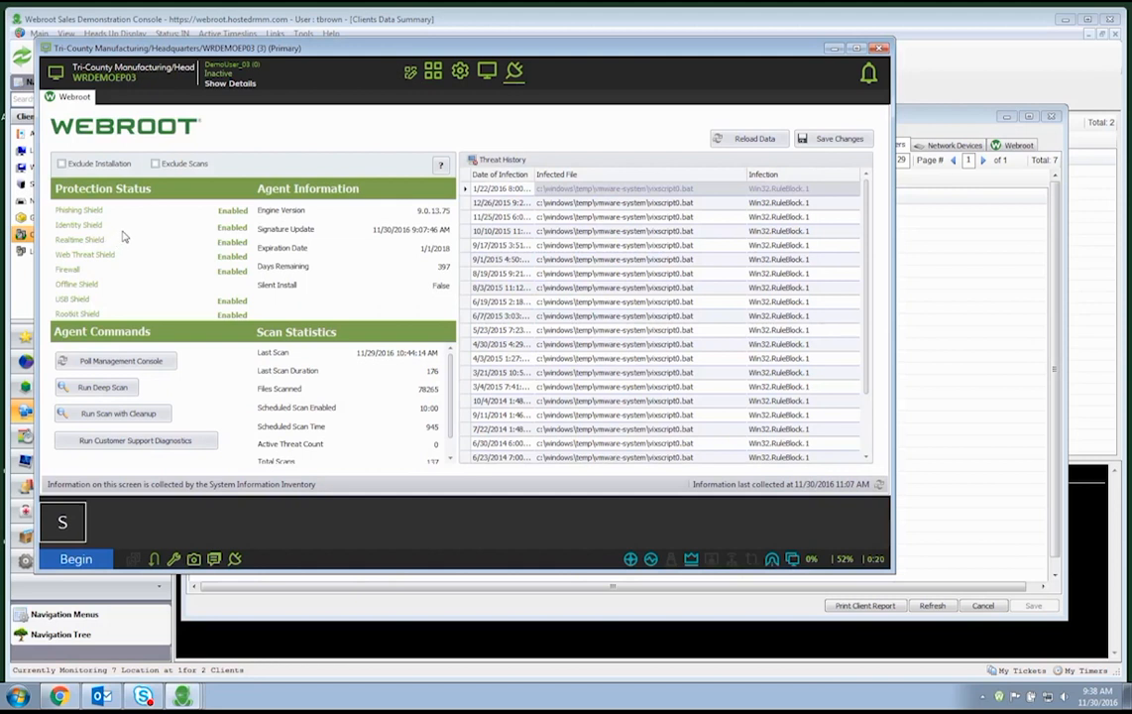
mouse_move(159, 384)
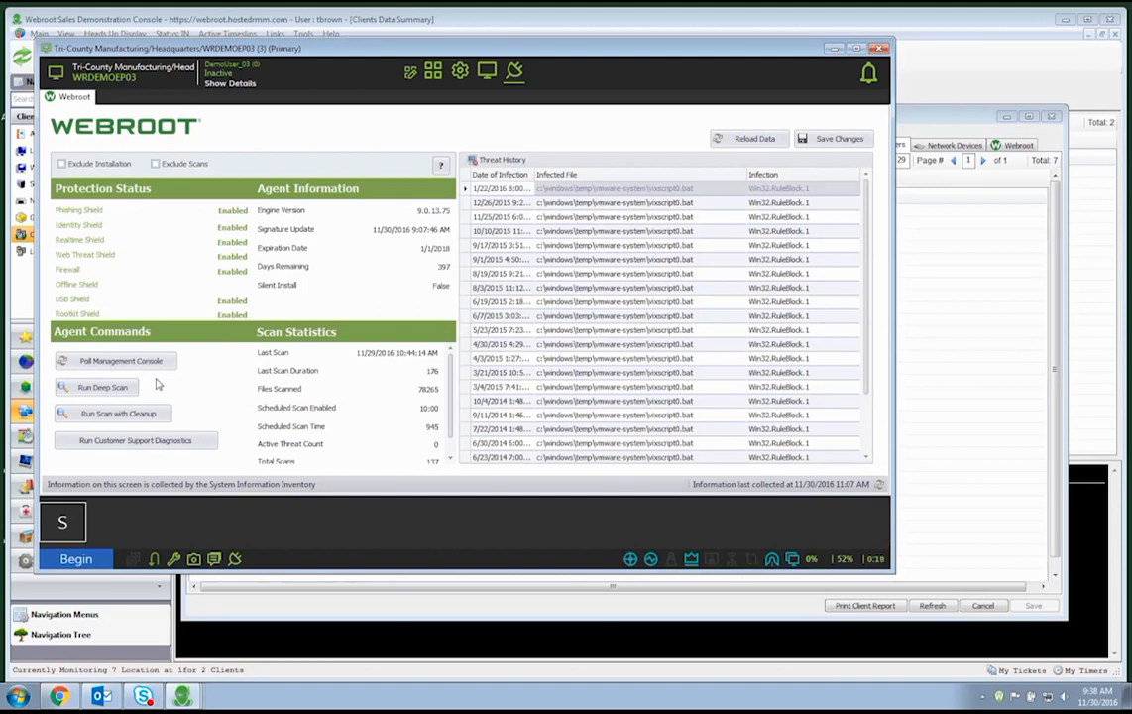
mouse_move(190, 416)
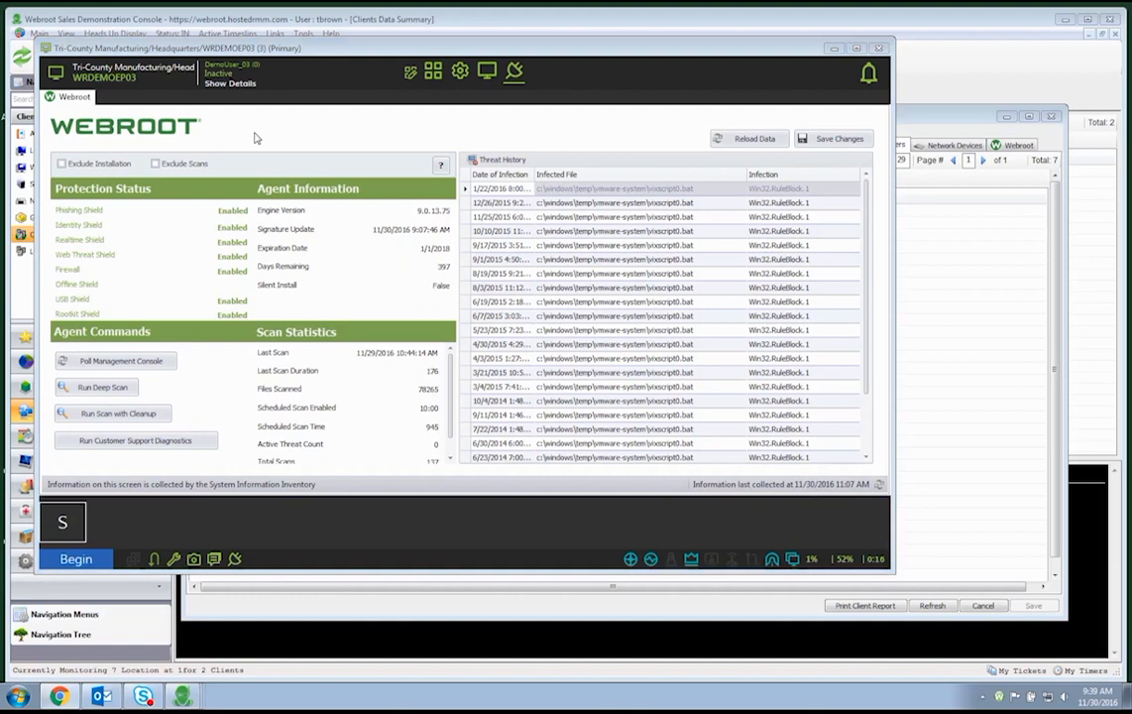
mouse_move(155, 387)
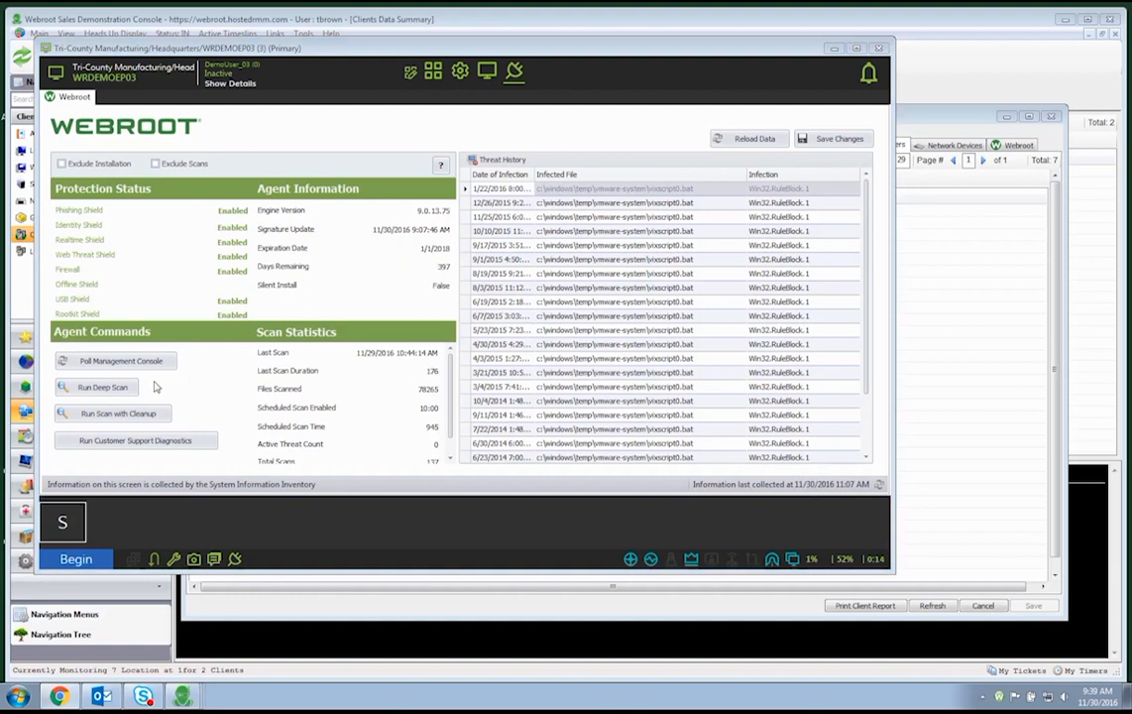